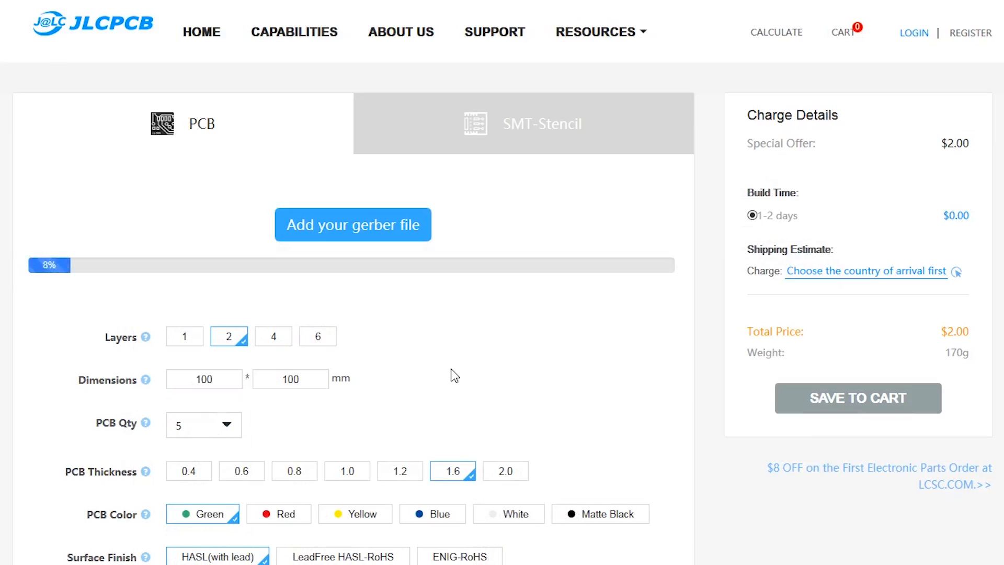
Let the Gerber upload finish so the 2-layer 40x42mm board summary appears.
click(352, 225)
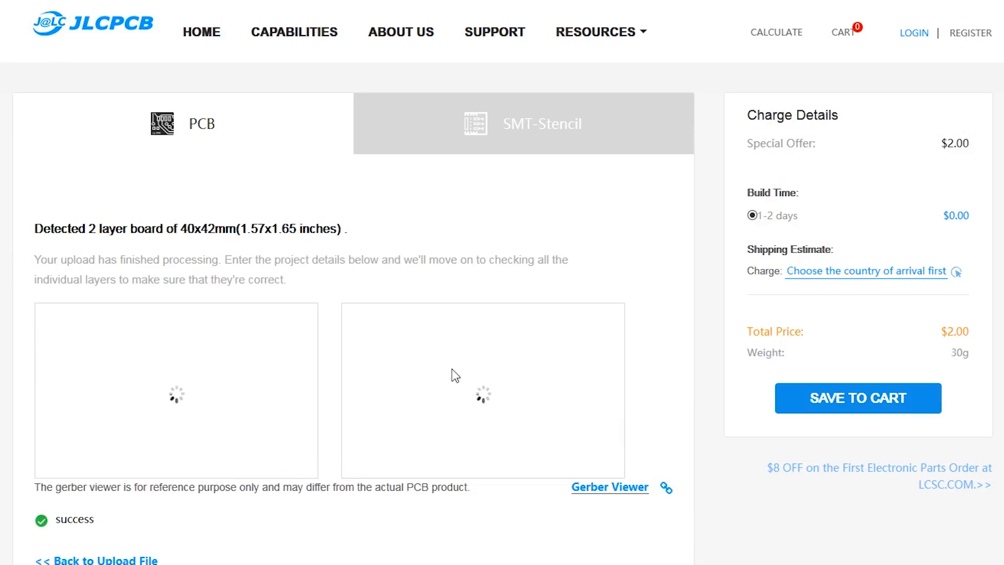
Review the top and bottom previews, trying Red and Yellow PCB colours with the total still $2.00.
scroll(down, 3)
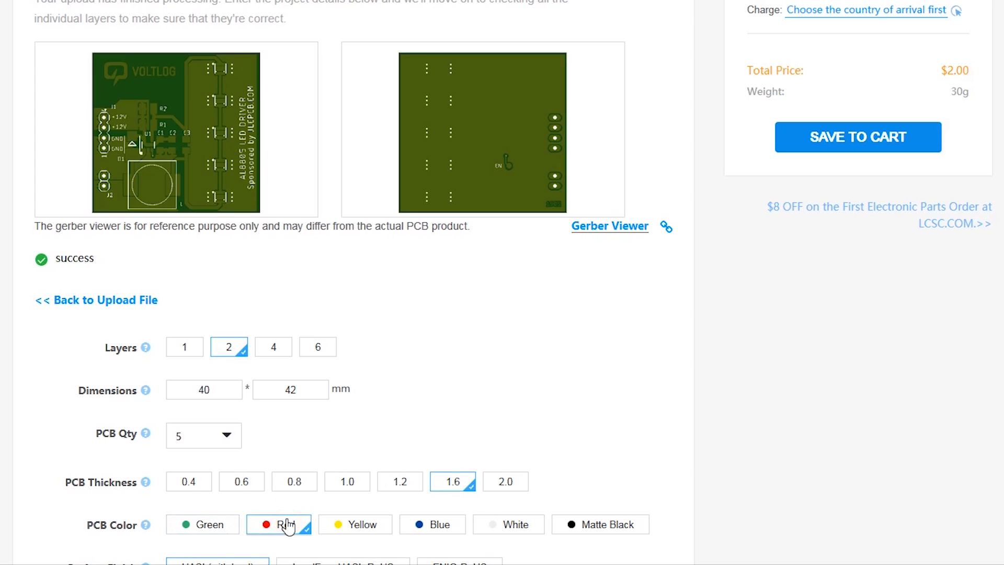
click(355, 524)
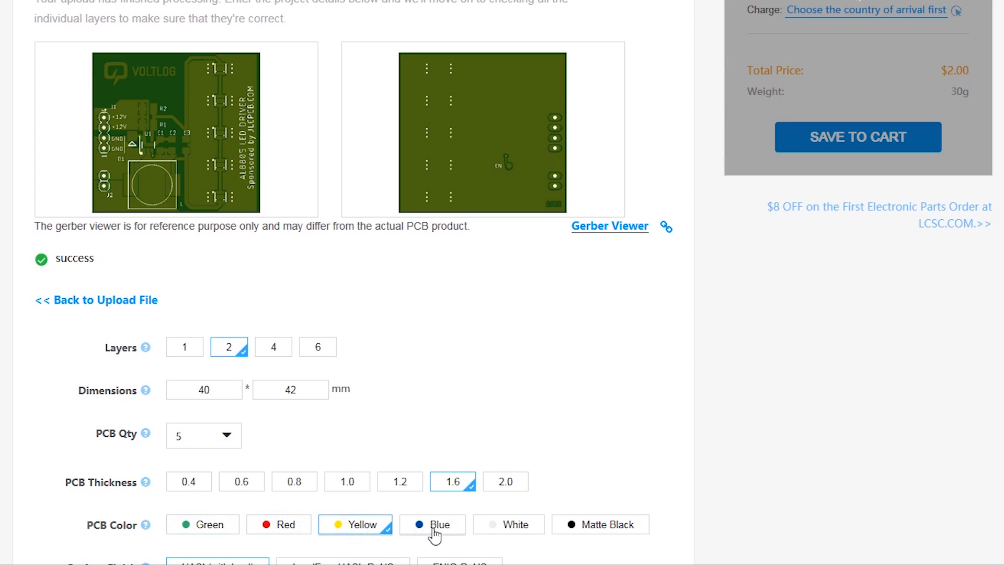
click(508, 523)
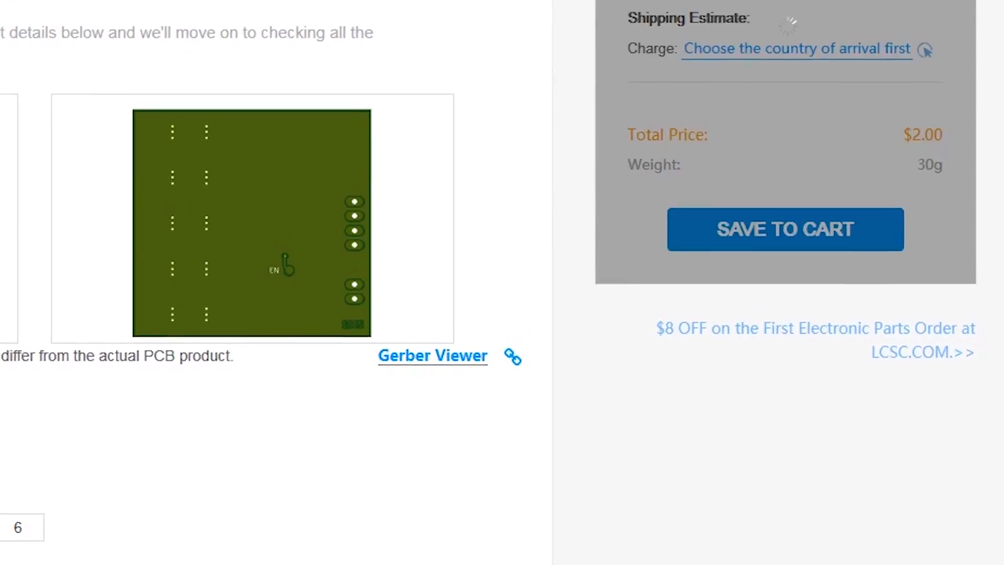
scroll(down, 3)
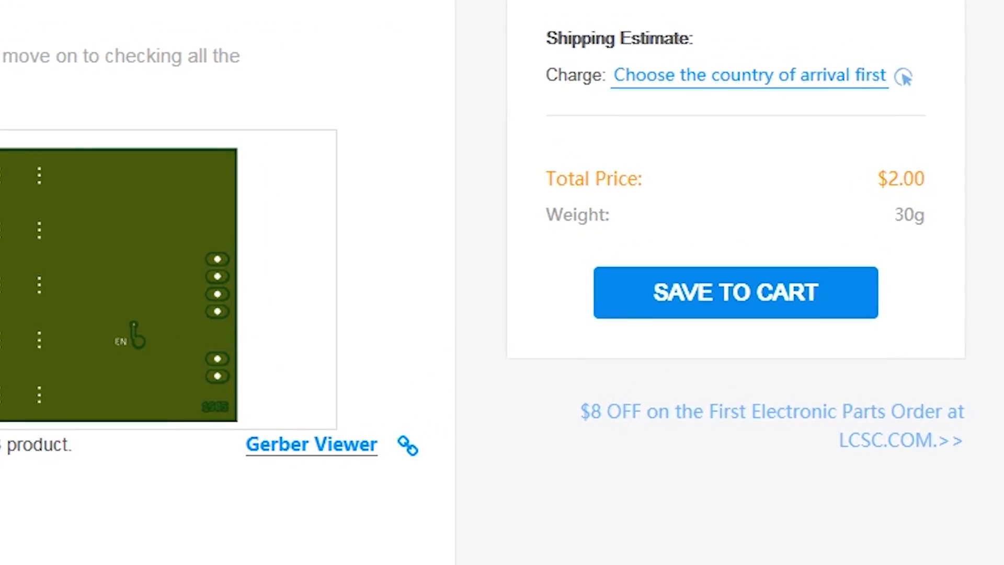